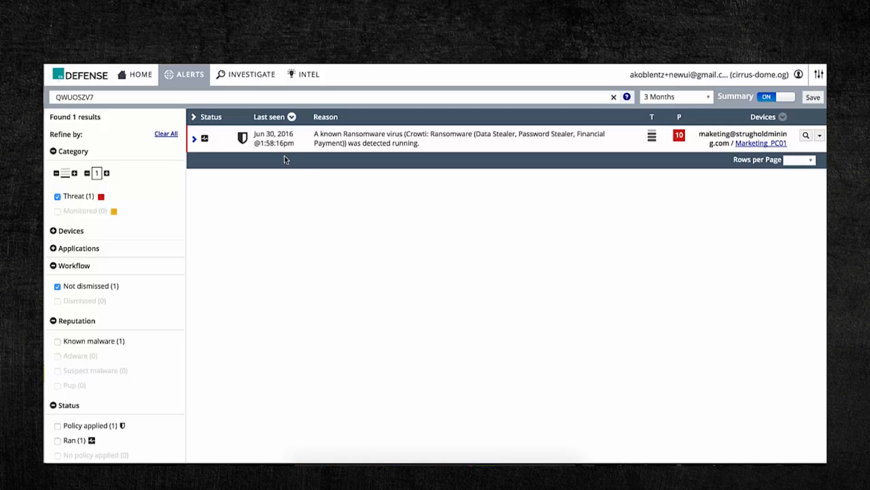
mouse_move(330, 185)
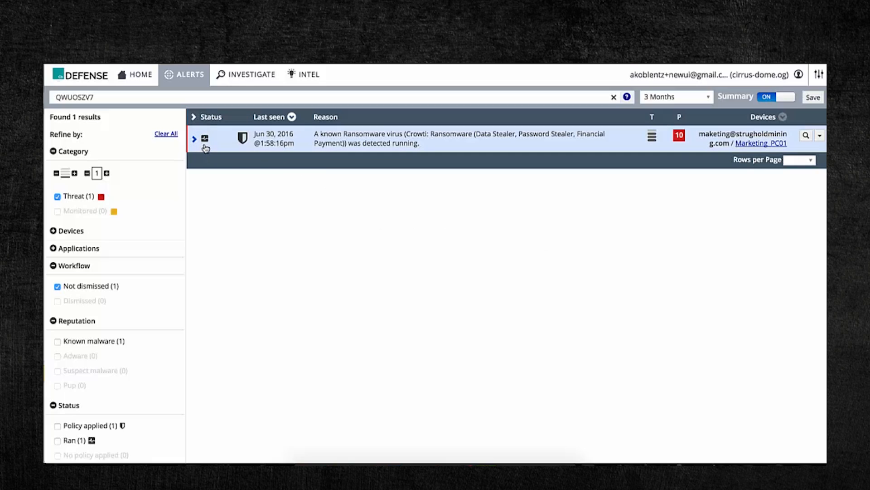
mouse_move(240, 138)
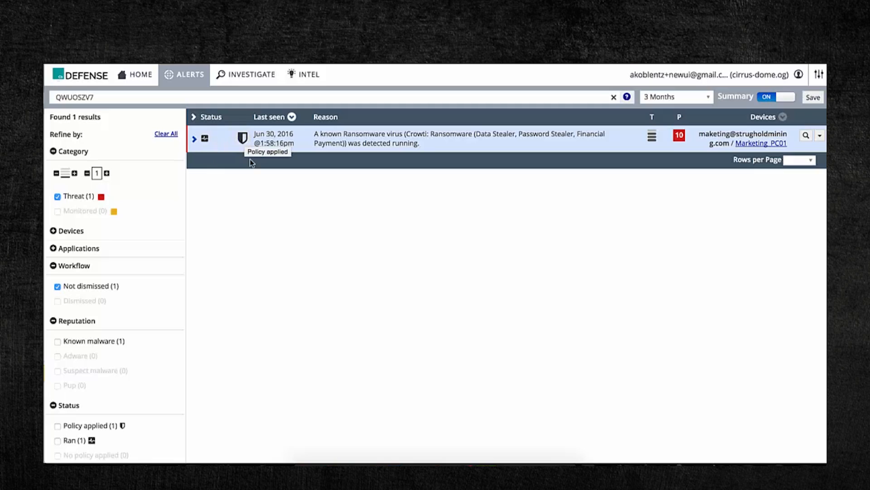
mouse_move(261, 199)
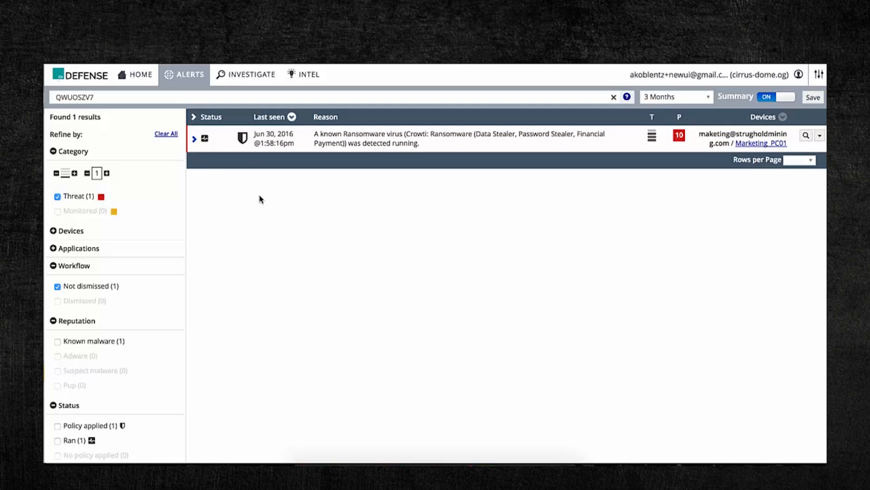
mouse_move(281, 190)
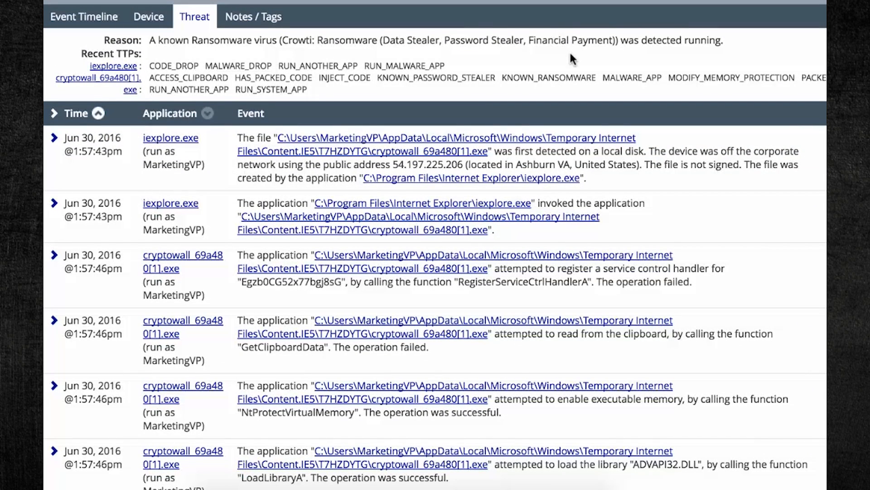
mouse_move(200, 40)
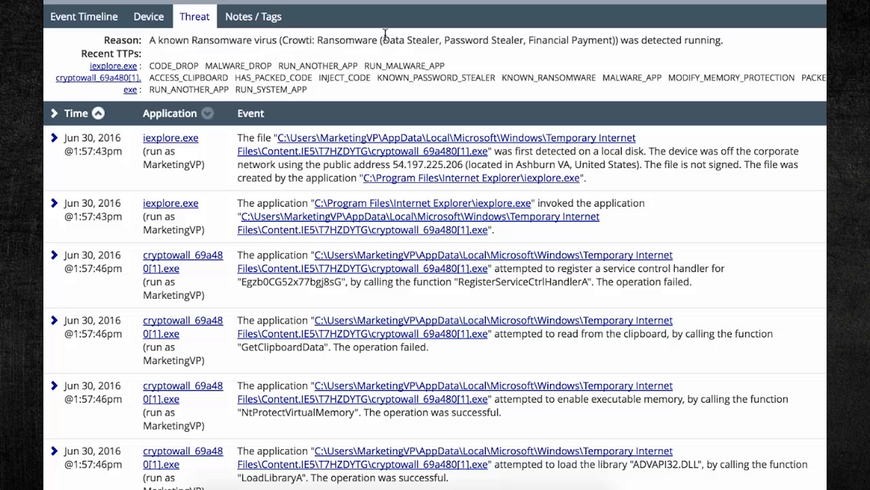
mouse_move(454, 40)
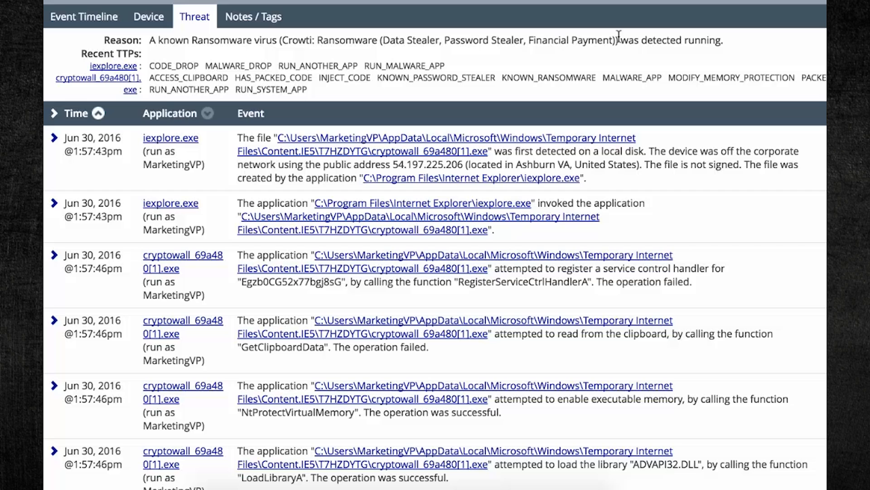
Select the full threat reason sentence in the alert details, then clear the selection
triple_click(389, 40)
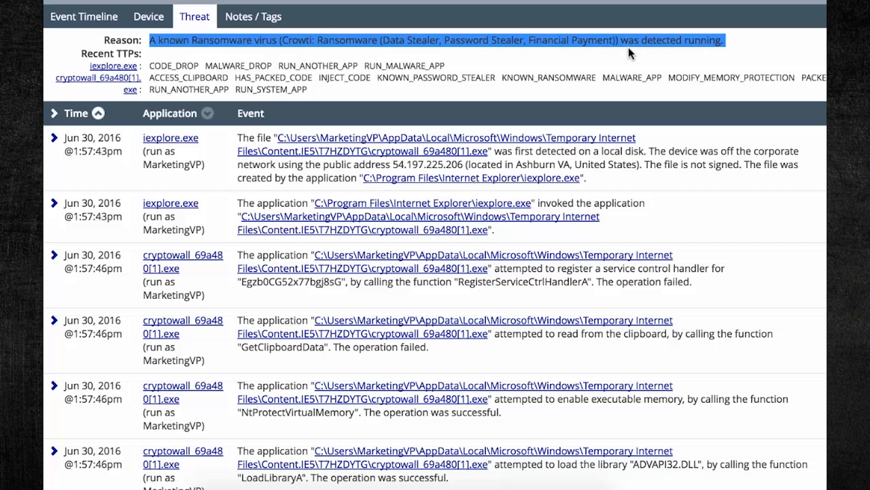
left_click(630, 53)
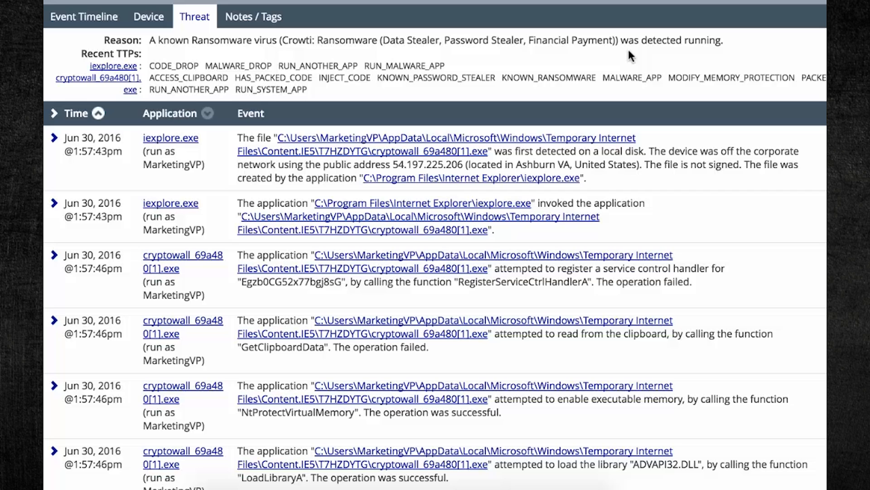
mouse_move(612, 57)
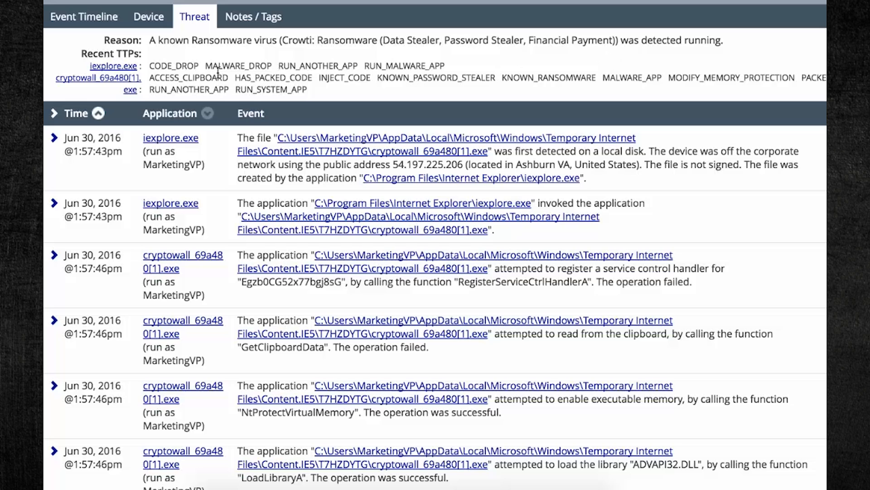
mouse_move(145, 58)
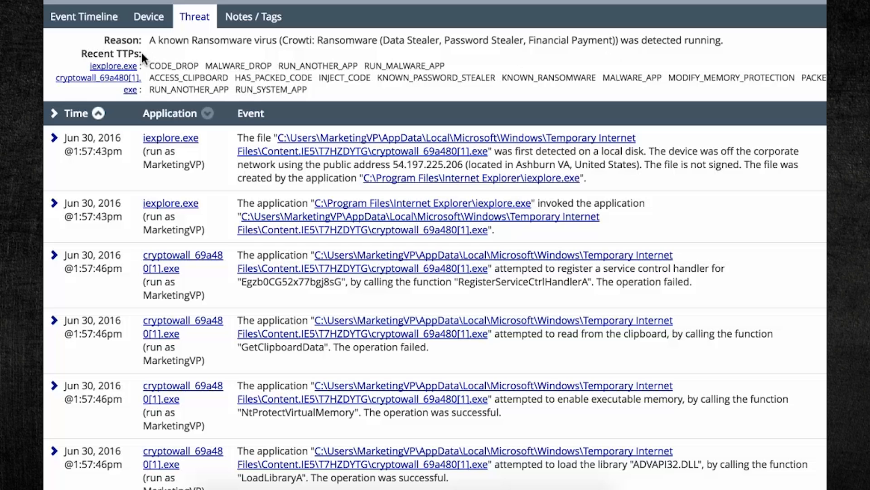
mouse_move(157, 60)
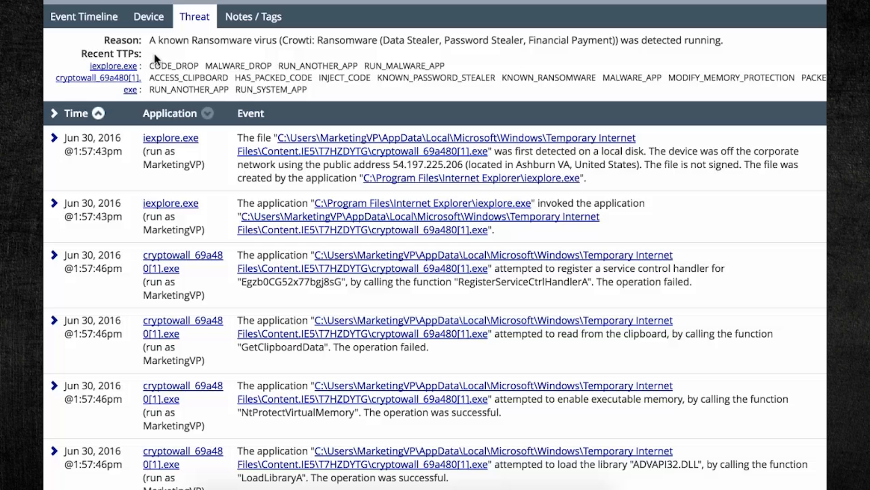
mouse_move(162, 64)
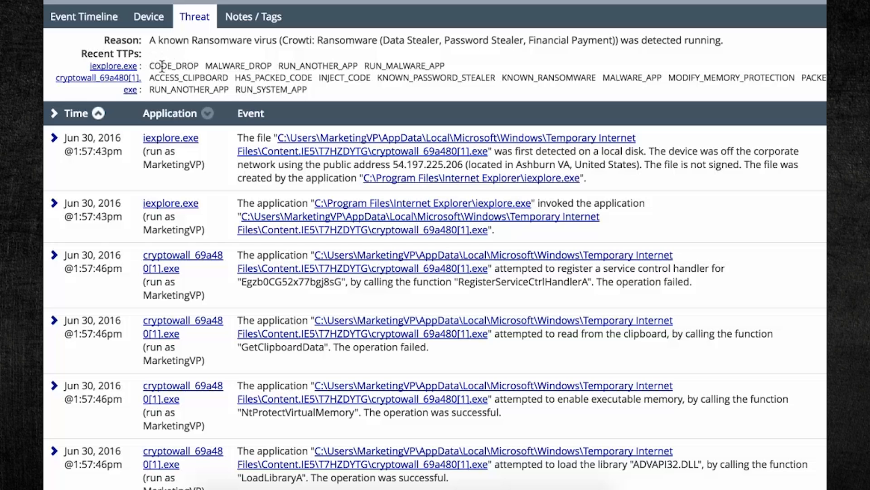
mouse_move(221, 112)
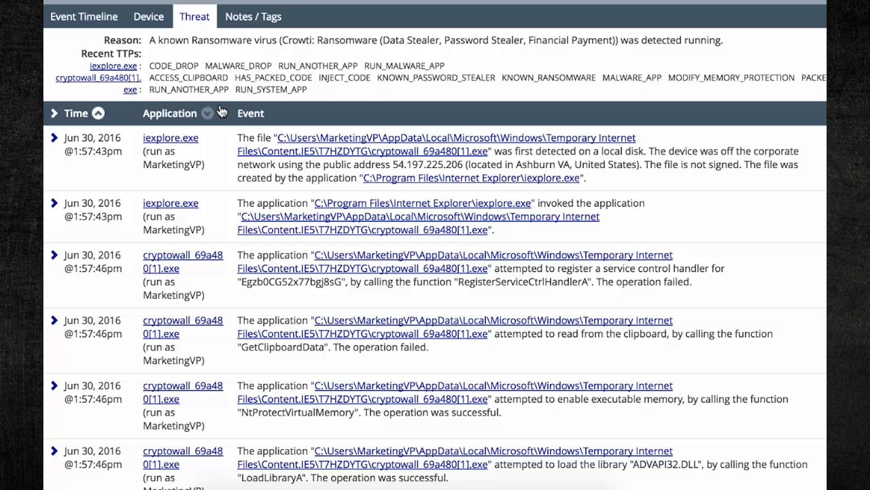
mouse_move(400, 101)
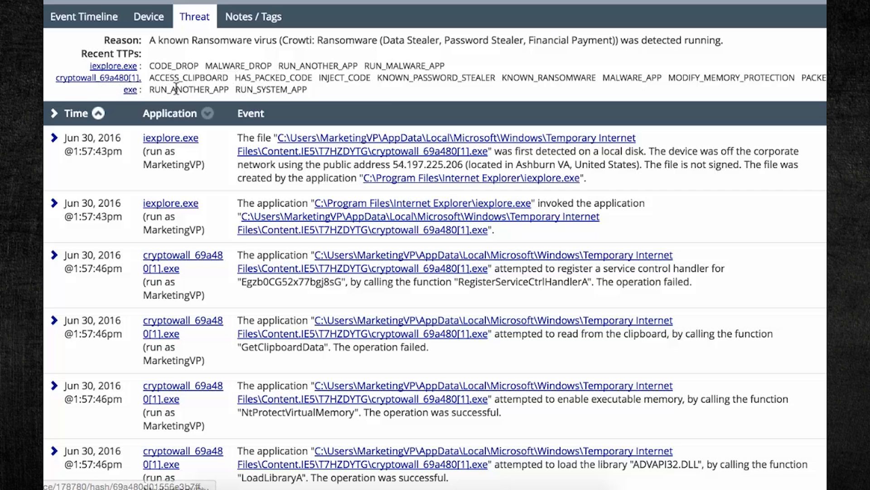
mouse_move(406, 92)
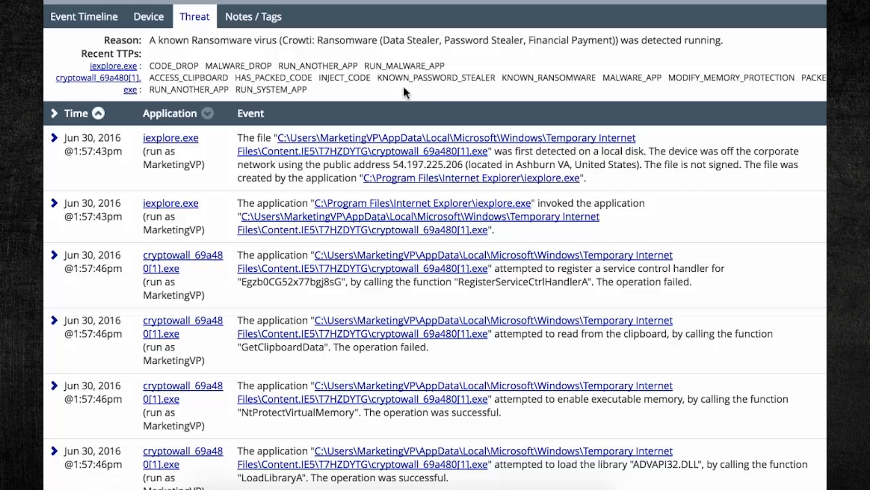
mouse_move(494, 89)
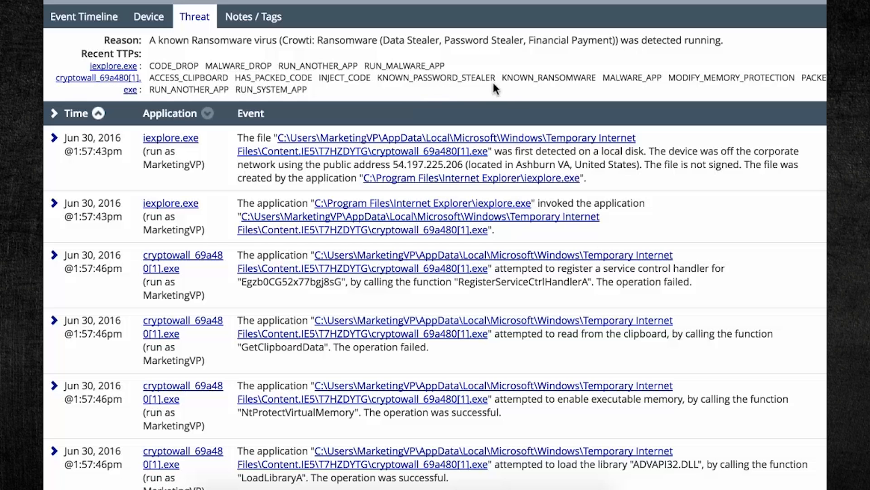
mouse_move(581, 235)
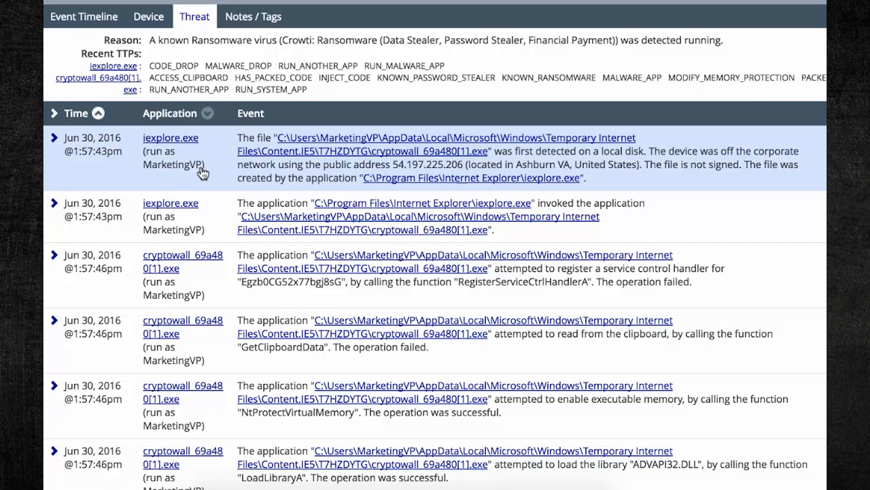
mouse_move(616, 170)
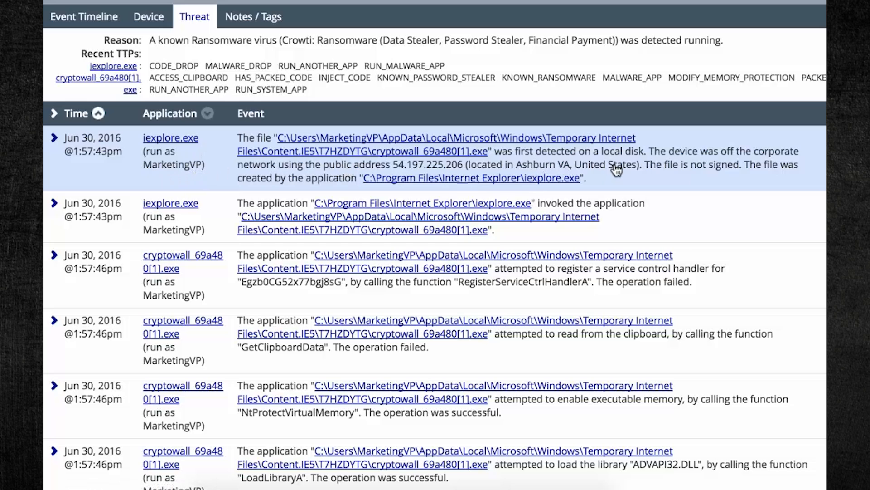
mouse_move(582, 170)
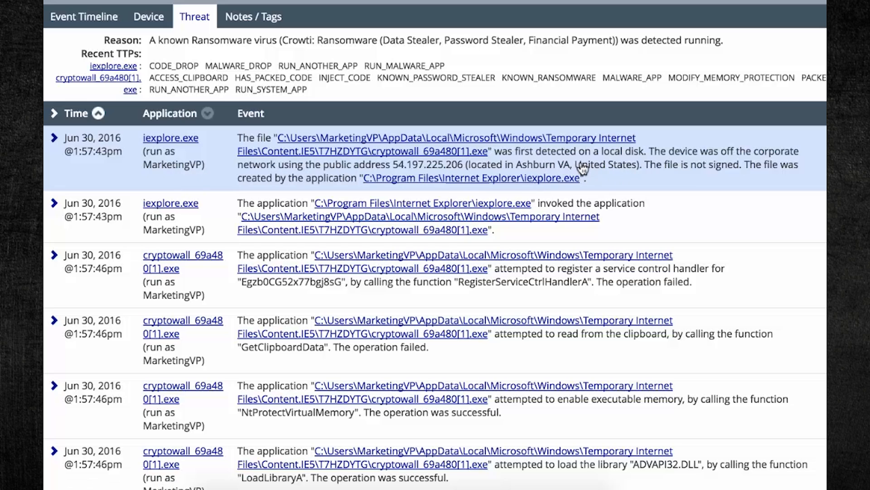
mouse_move(721, 162)
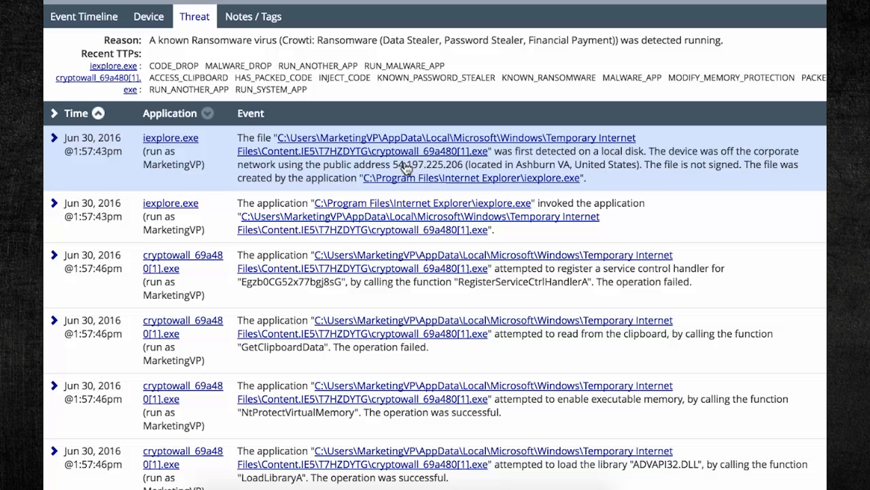
Scroll the cryptowall event log to the GetClipboardData, NtProtectVirtualMemory and LoadLibraryA ADVAPI32.DLL entries
scroll("down", 3)
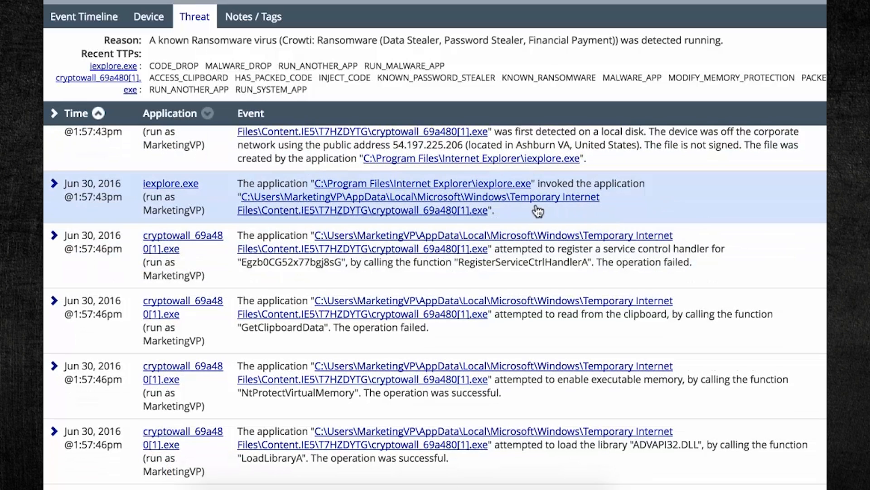
mouse_move(748, 216)
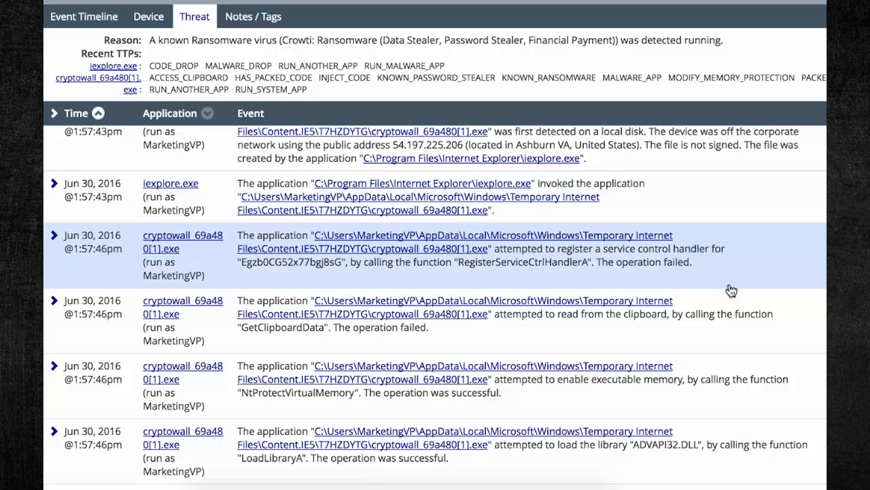
scroll("down", 3)
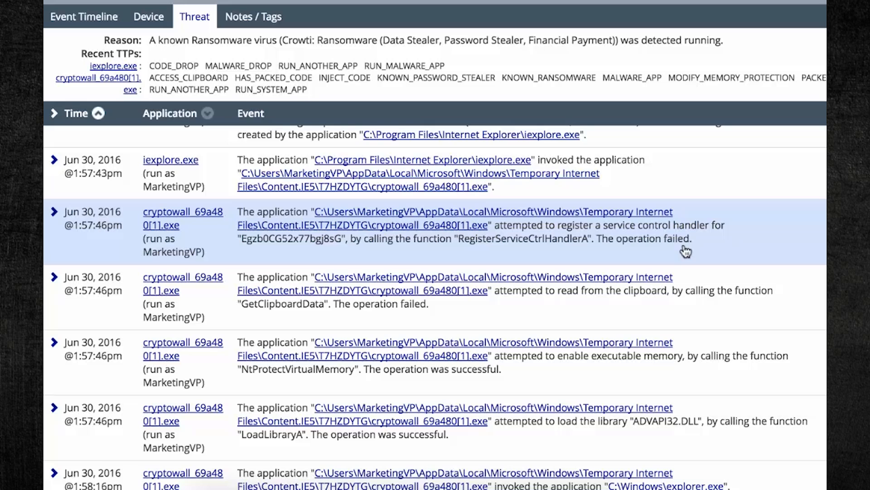
scroll("up", 3)
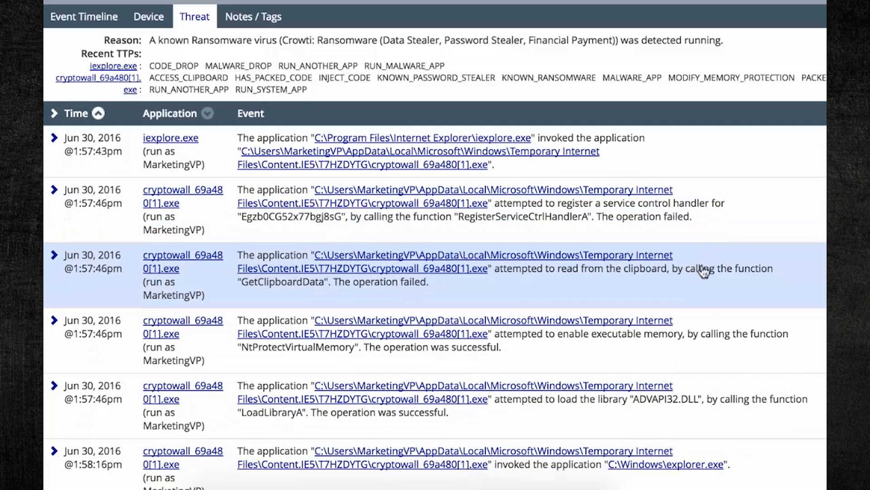
mouse_move(711, 292)
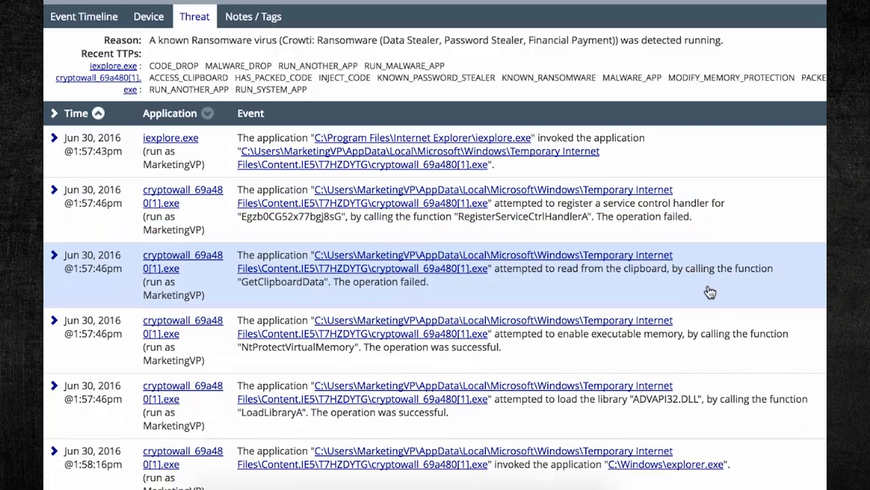
scroll("up", 3)
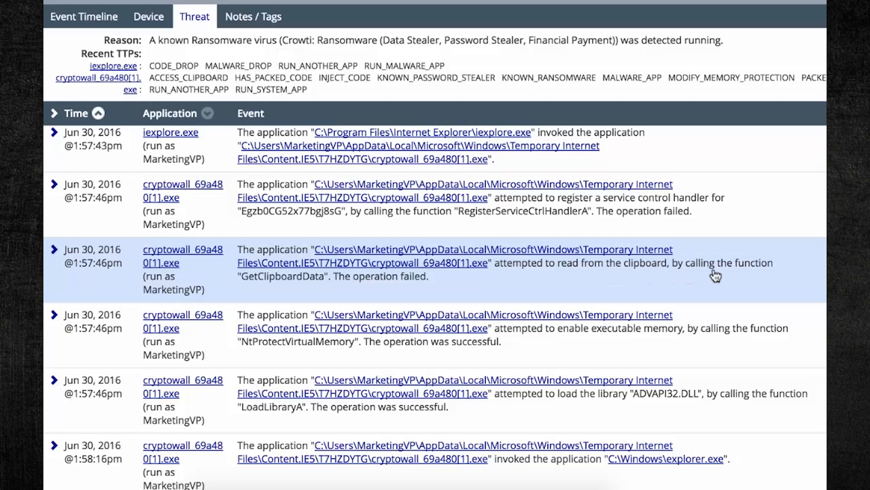
scroll("down", 3)
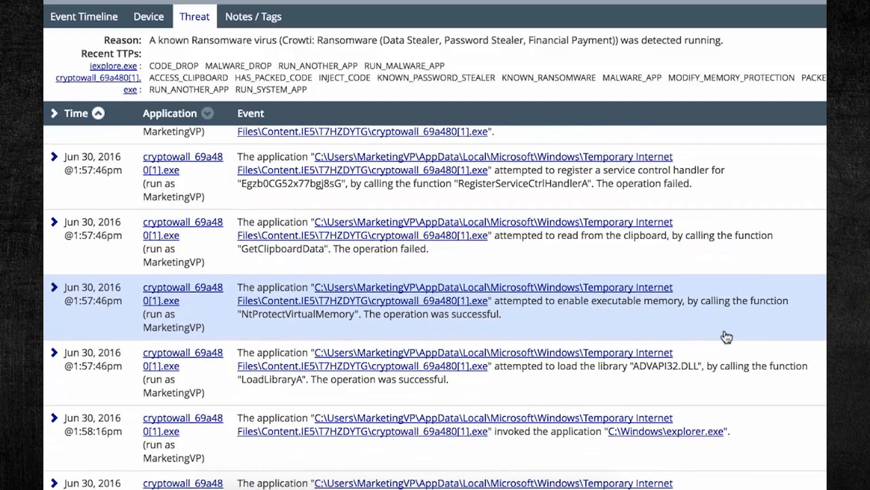
scroll("down", 3)
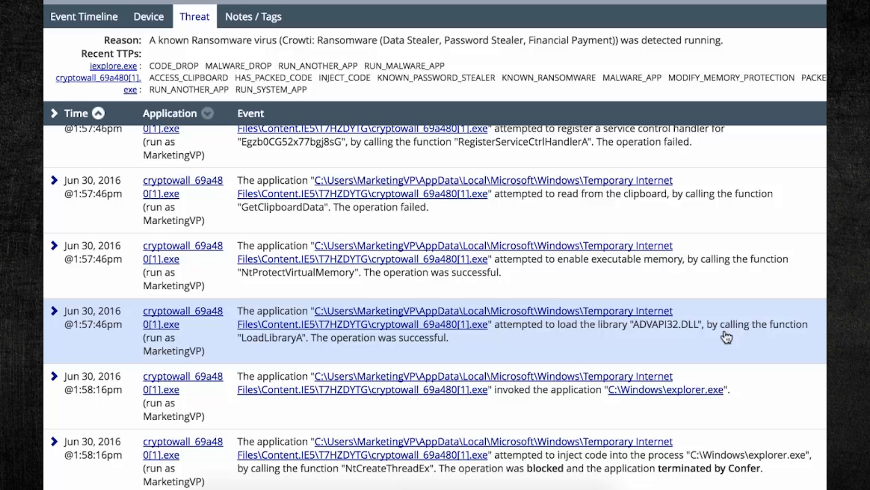
scroll("down", 3)
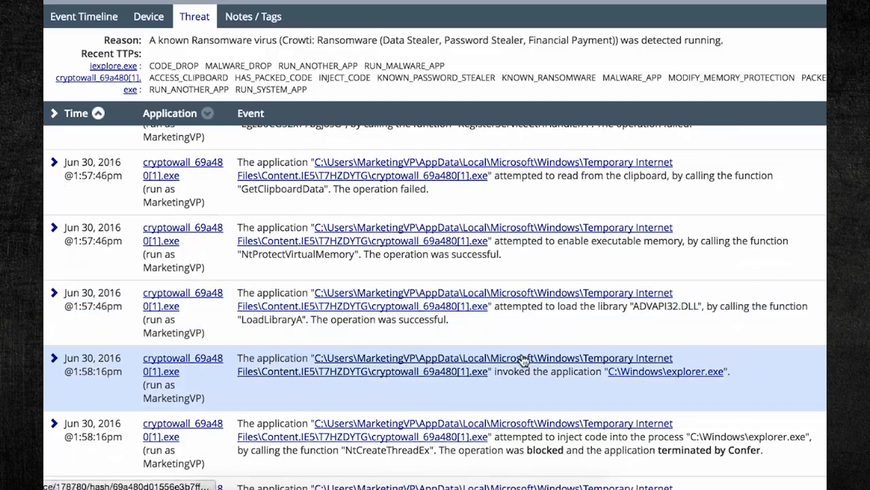
scroll("down", 3)
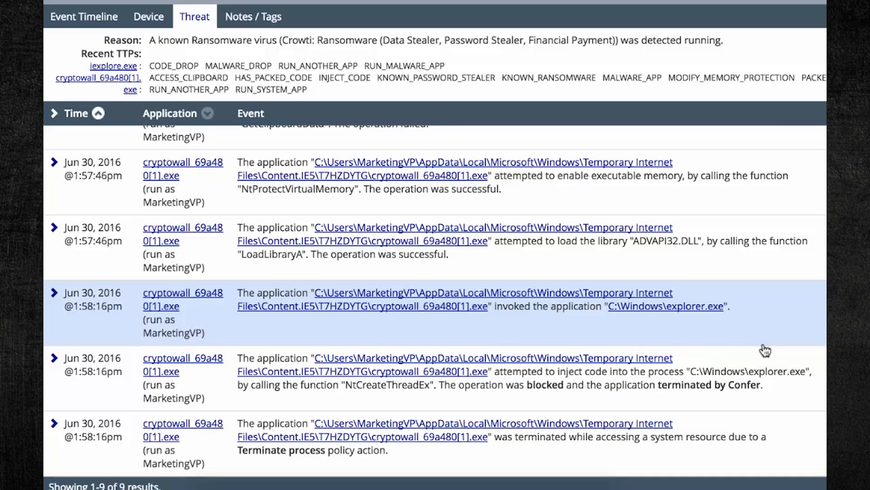
Scroll to the log's final entries: blocked injection into explorer.exe and Terminate process, 9 of 9 results
scroll("down", 3)
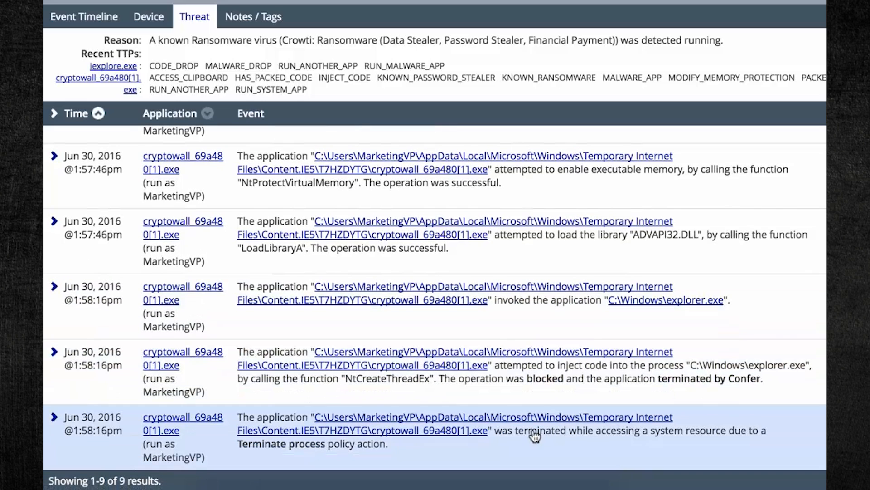
mouse_move(580, 438)
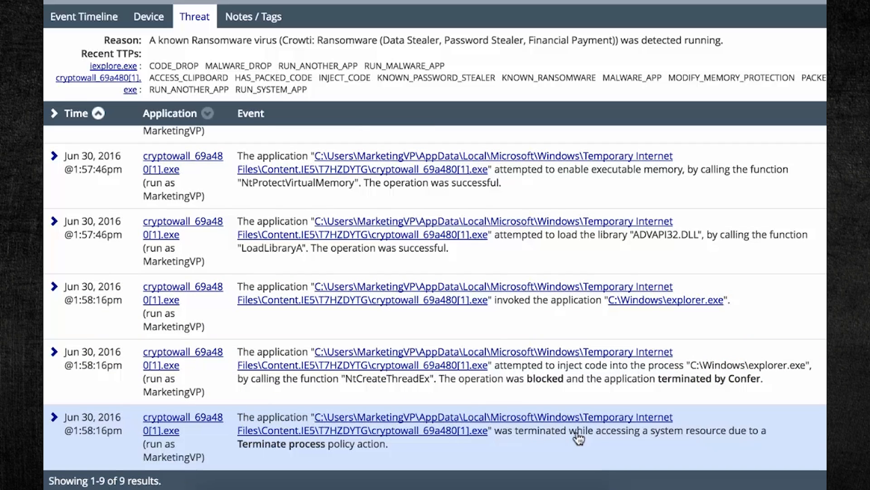
mouse_move(649, 437)
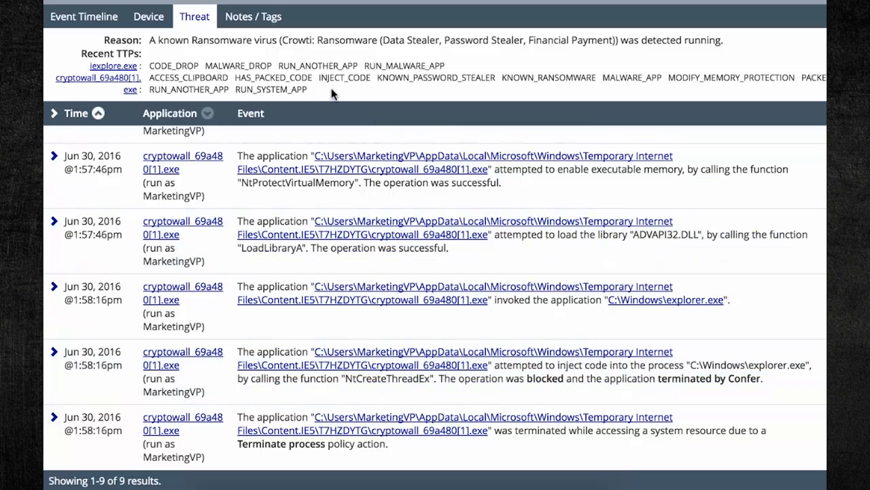
mouse_move(324, 94)
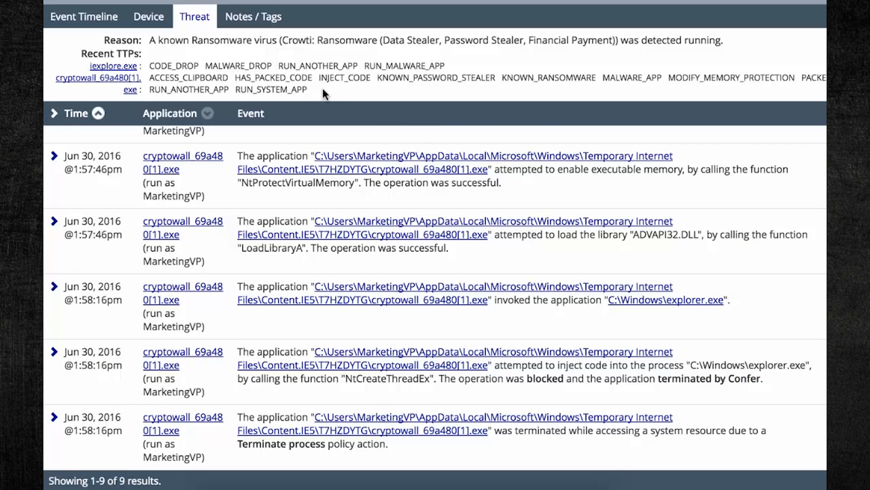